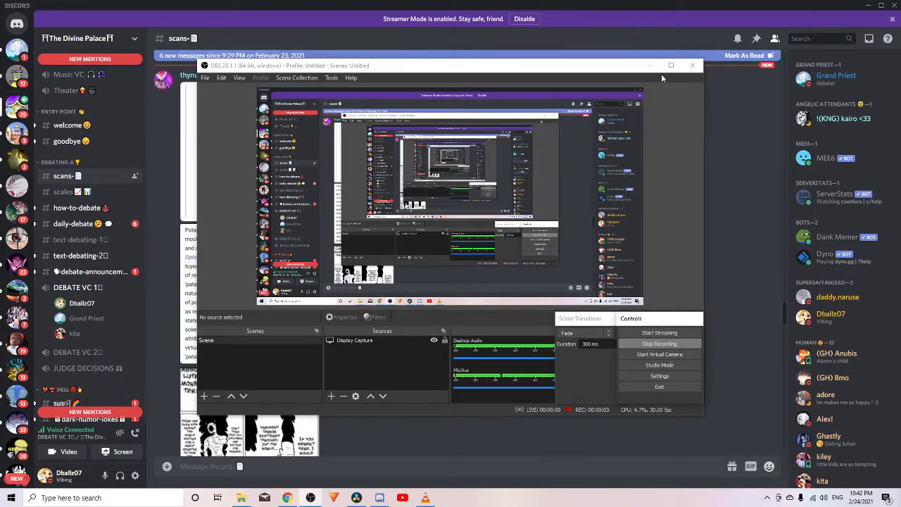
Minimize the OBS Studio window so the Discord #scans channel shows fully.
click(693, 65)
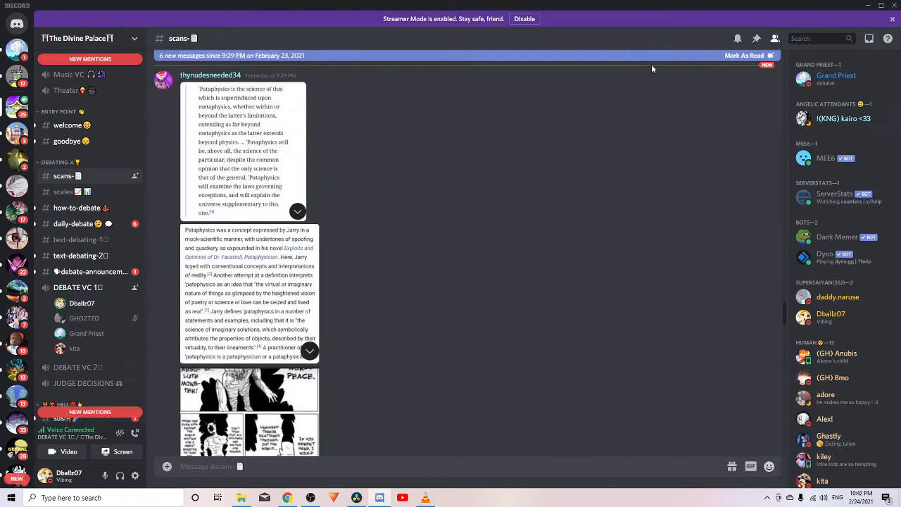
mouse_move(690, 5)
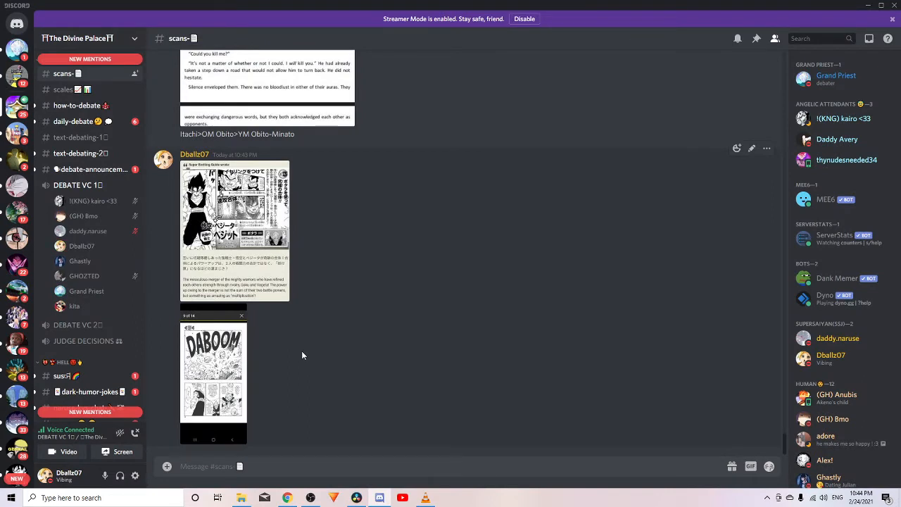
mouse_move(295, 369)
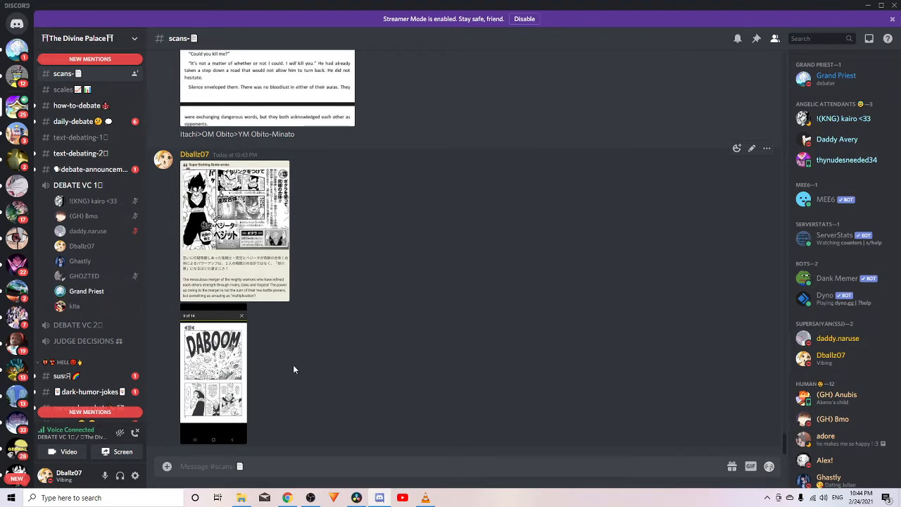
mouse_move(254, 383)
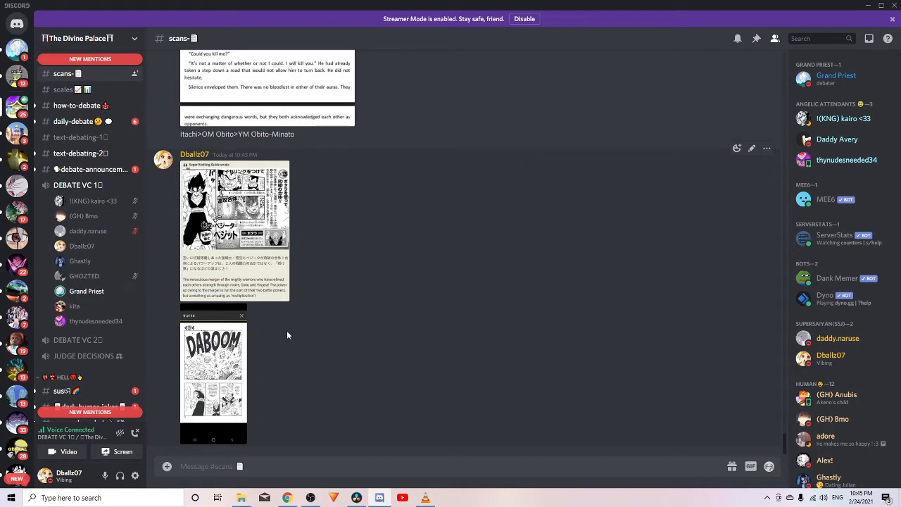
mouse_move(357, 330)
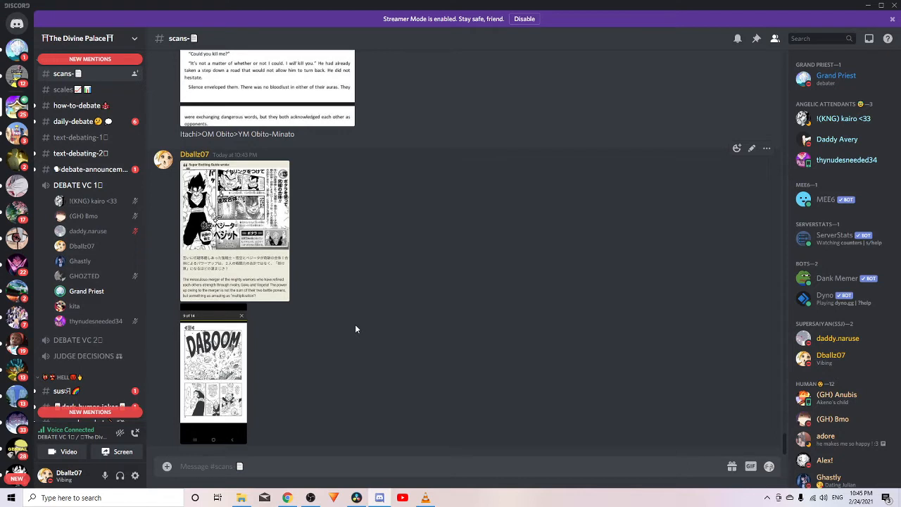
mouse_move(352, 379)
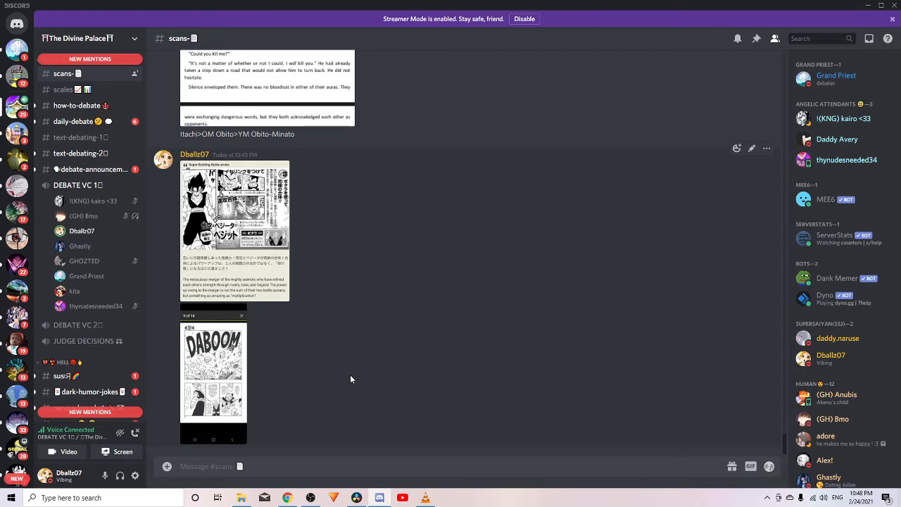
mouse_move(310, 310)
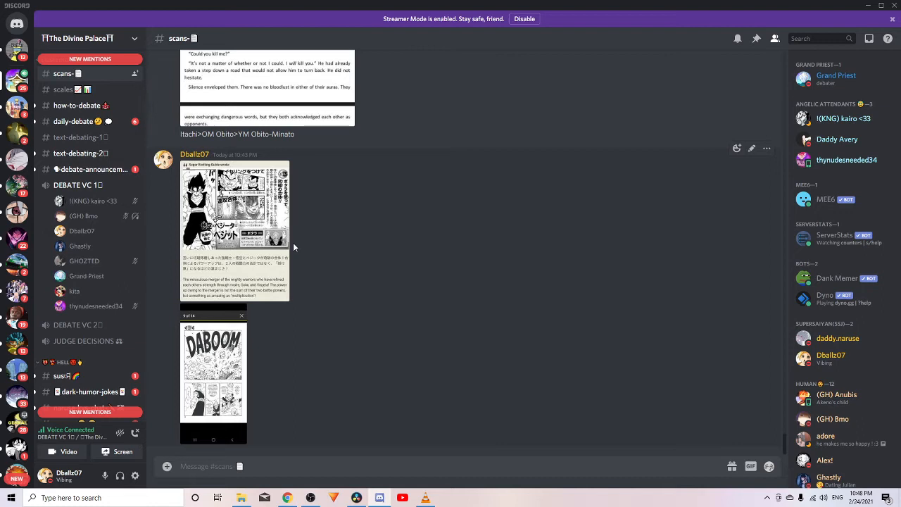
mouse_move(287, 457)
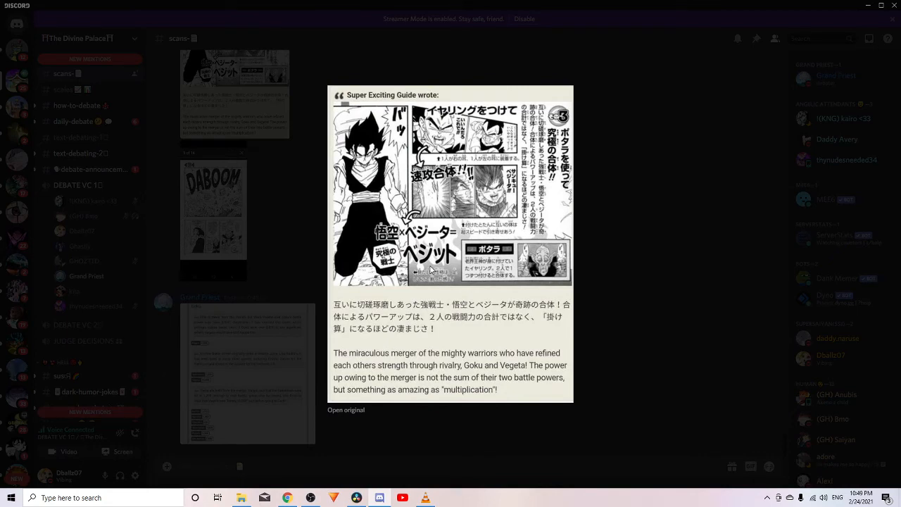
mouse_move(643, 360)
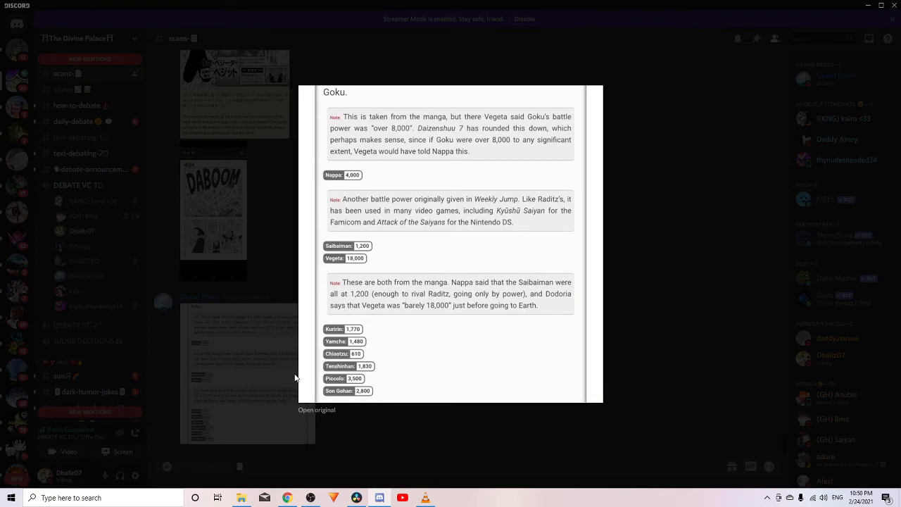
mouse_move(668, 409)
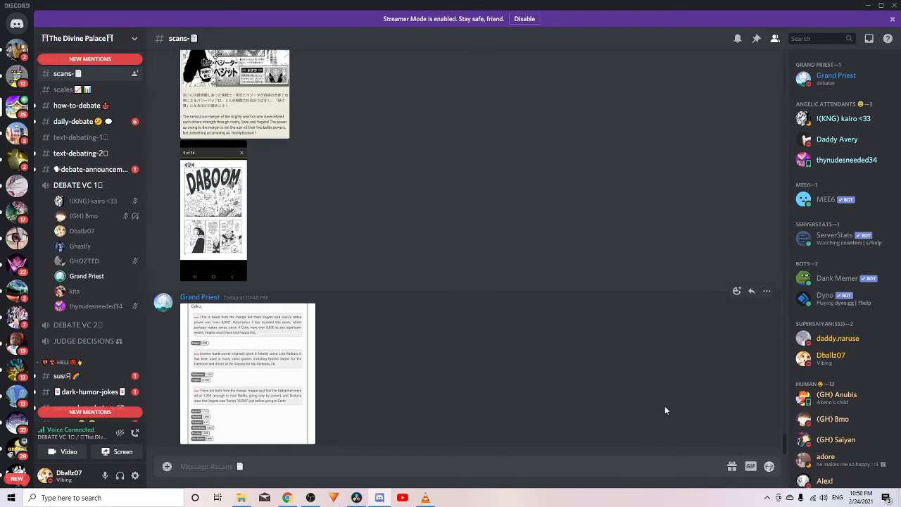
mouse_move(419, 474)
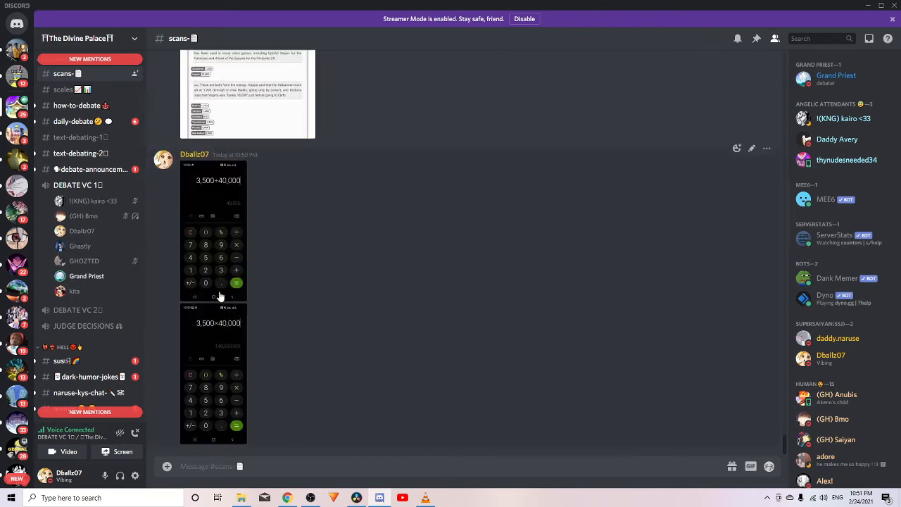
mouse_move(243, 301)
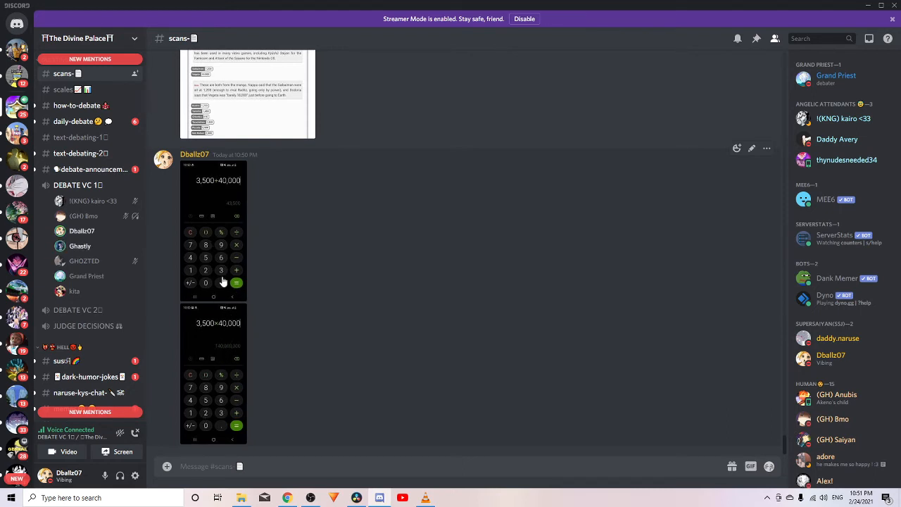
mouse_move(240, 404)
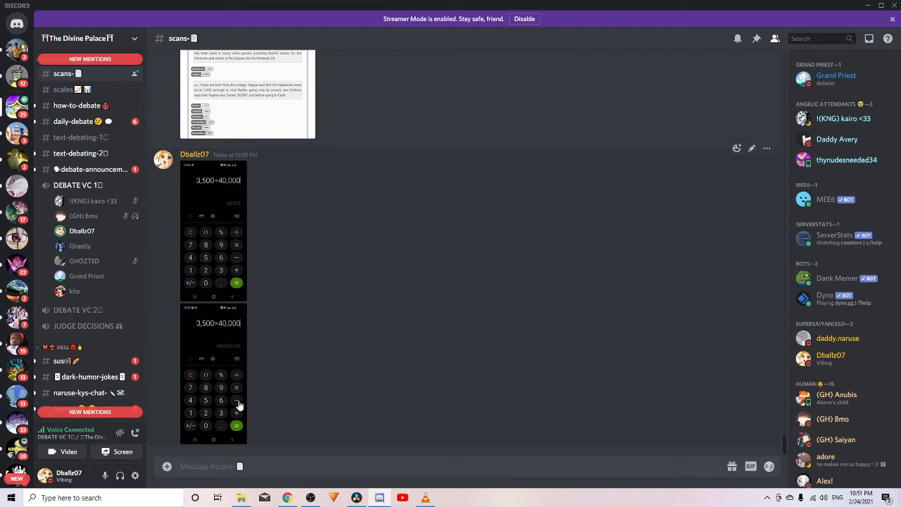
mouse_move(224, 357)
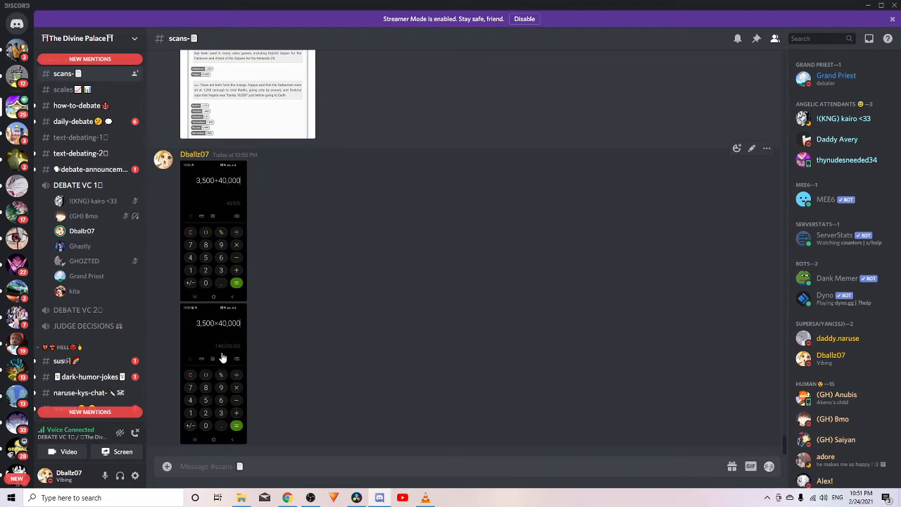
mouse_move(223, 361)
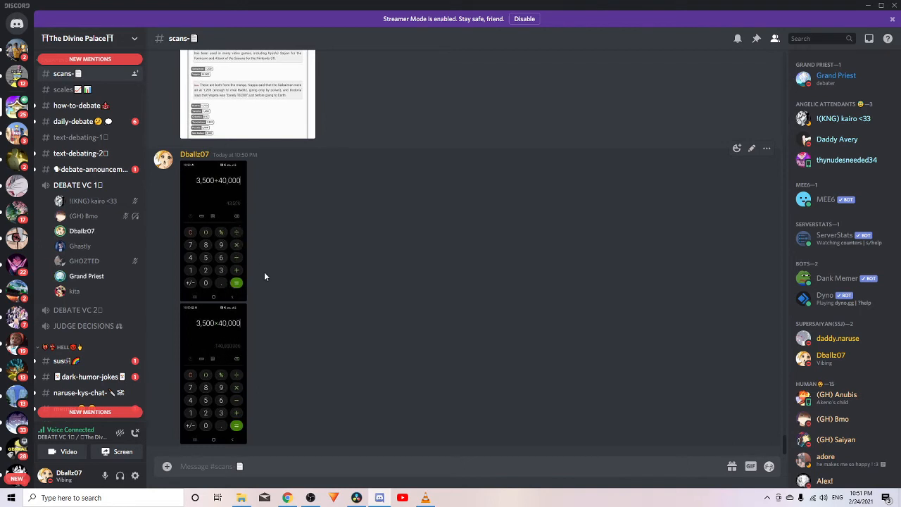
mouse_move(321, 371)
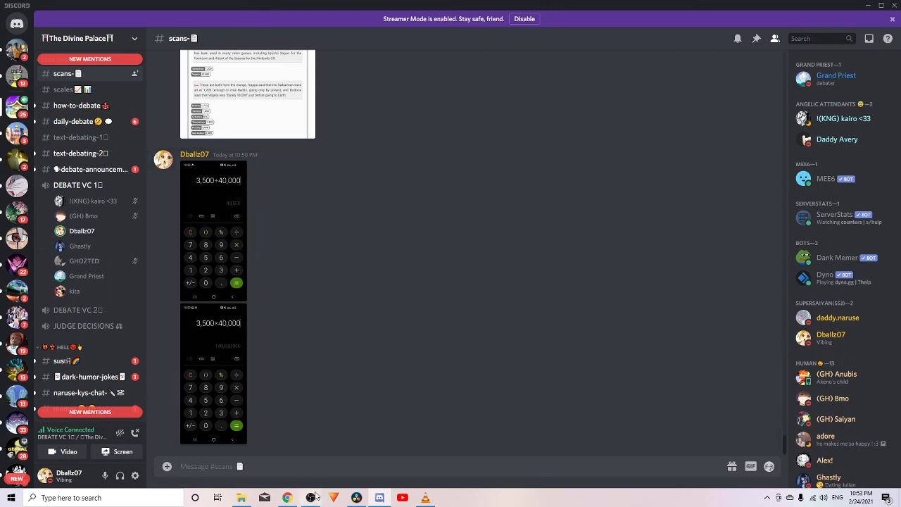
Restore OBS Studio from the taskbar thumbnail so it sits in front of Discord.
click(309, 457)
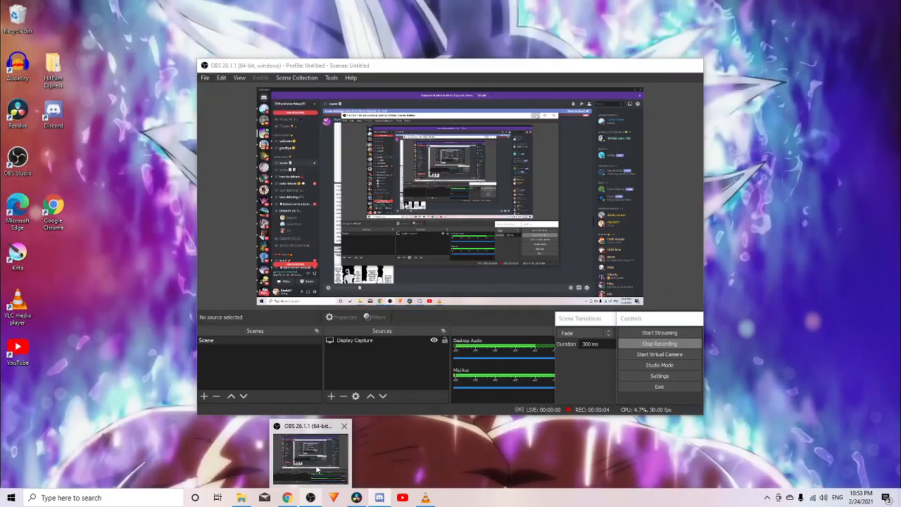
click(313, 457)
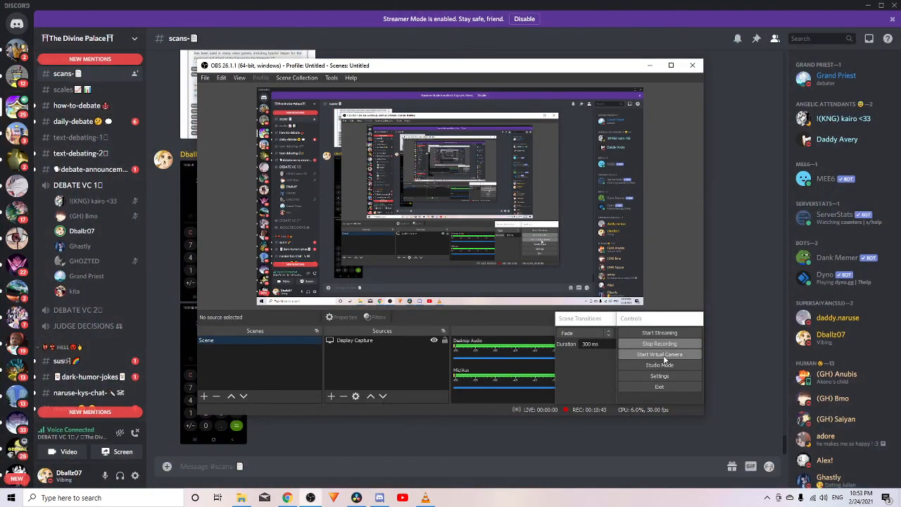